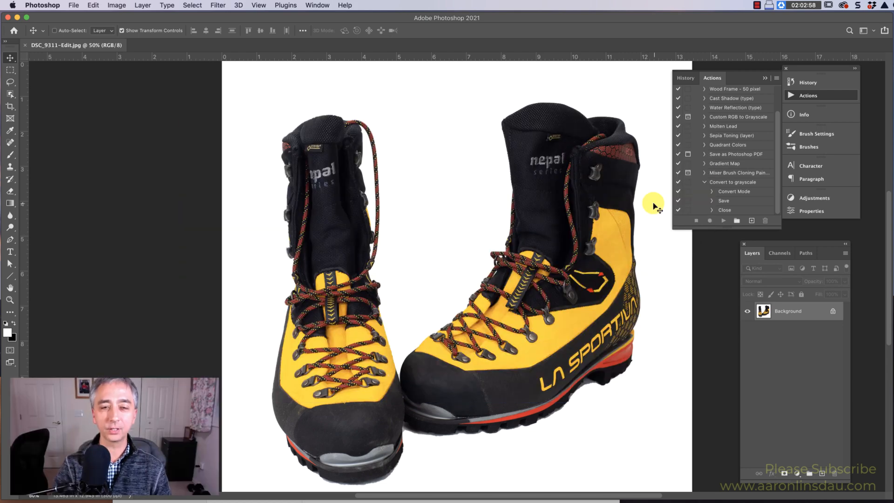
pyautogui.moveTo(602, 136)
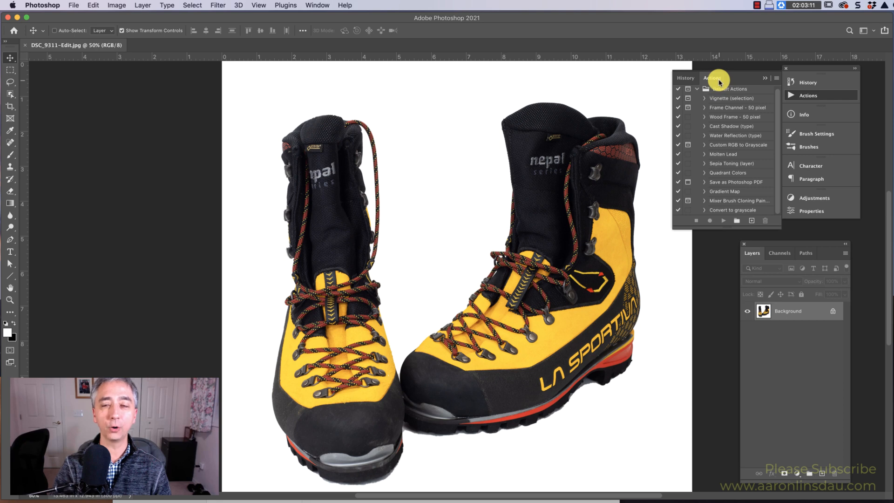
# Step: Collapse the Convert to grayscale action and confirm the Actions panel is showing
pyautogui.click(316, 6)
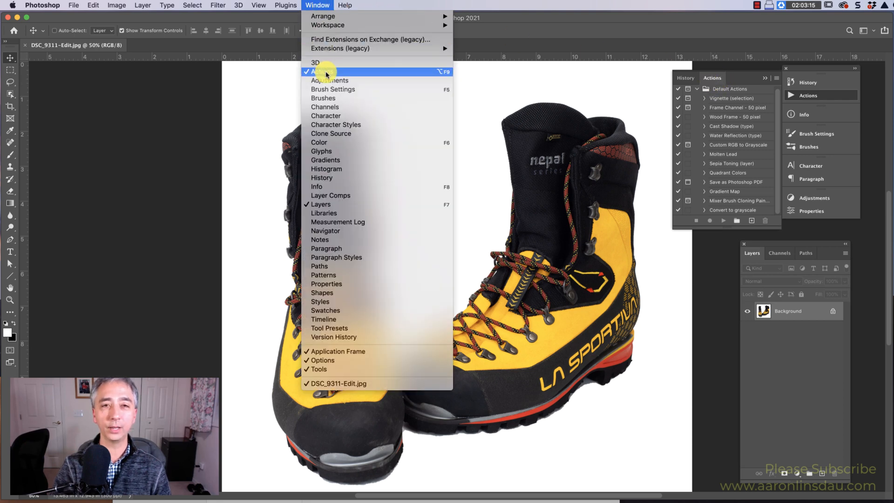
pyautogui.click(323, 72)
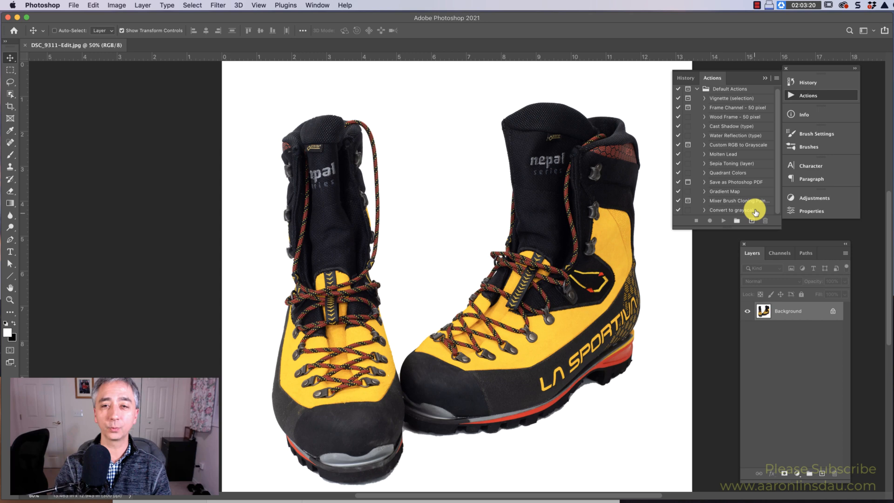
# Step: Create a new action 'Convert grayscale TEST' in Default Actions and start recording
pyautogui.click(750, 220)
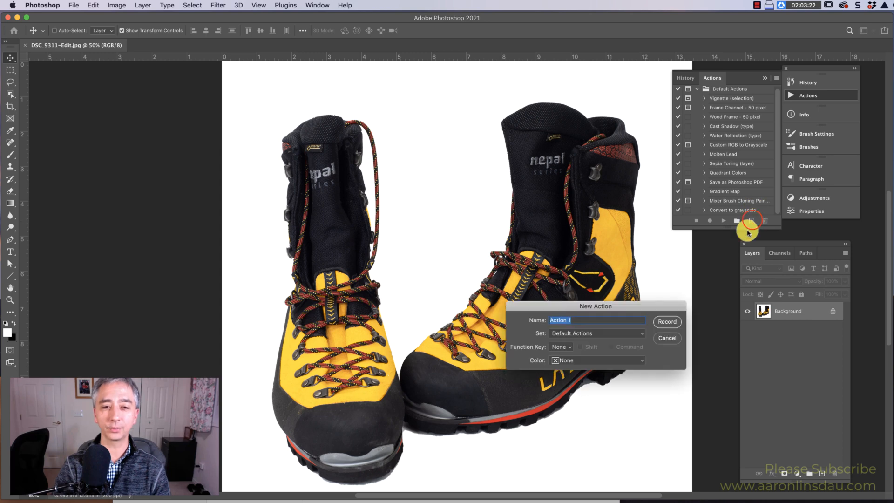
pyautogui.write('C')
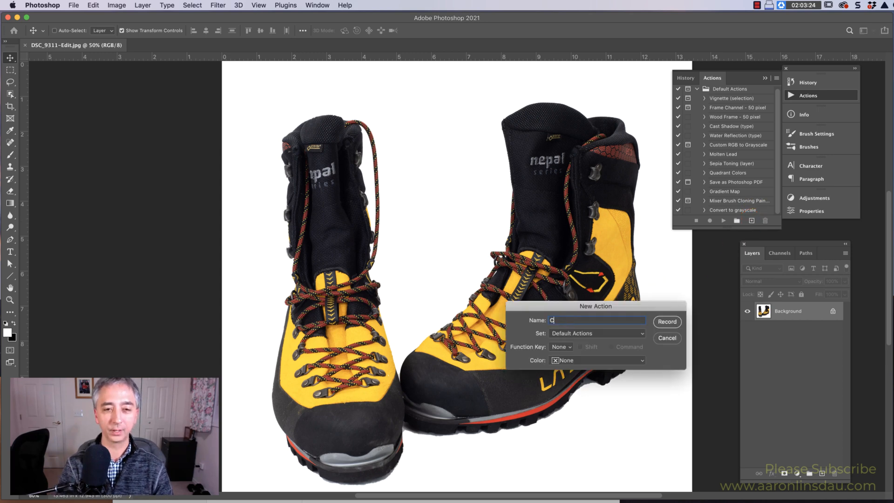
pyautogui.write('onvert grayscale TEST')
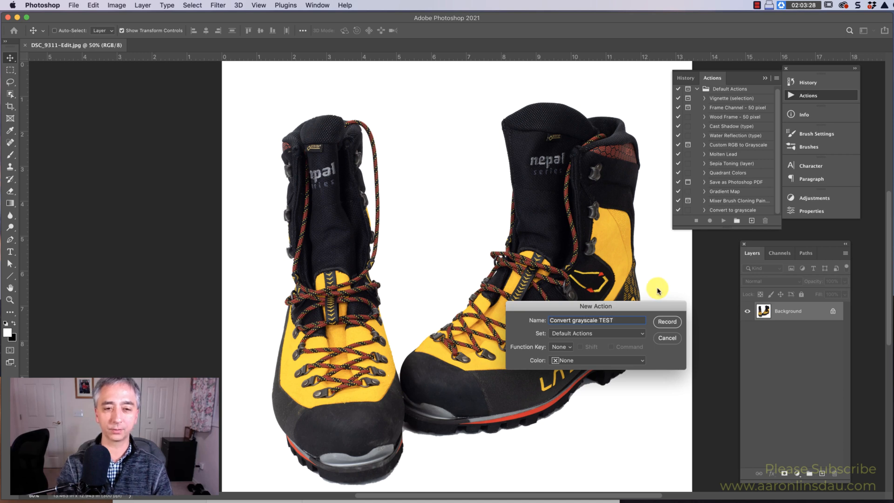
pyautogui.click(667, 321)
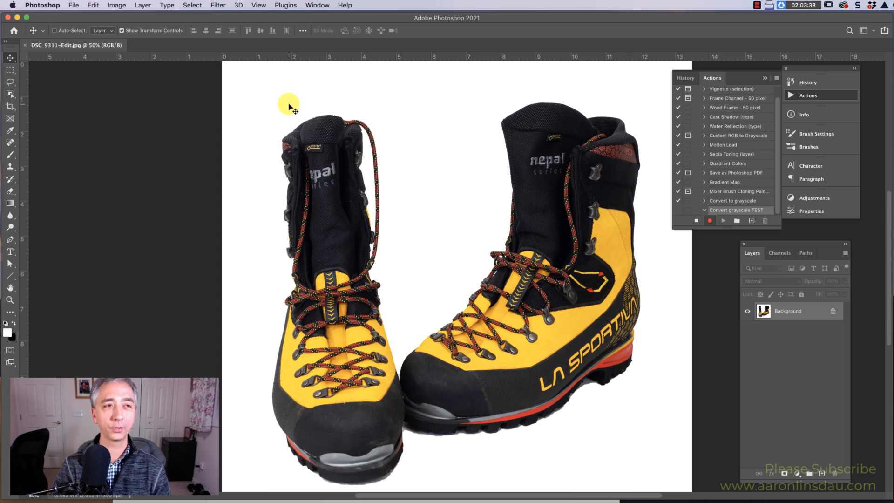
# Step: Convert the boots photo to Grayscale mode, discarding colour, as the action's first step
pyautogui.click(92, 6)
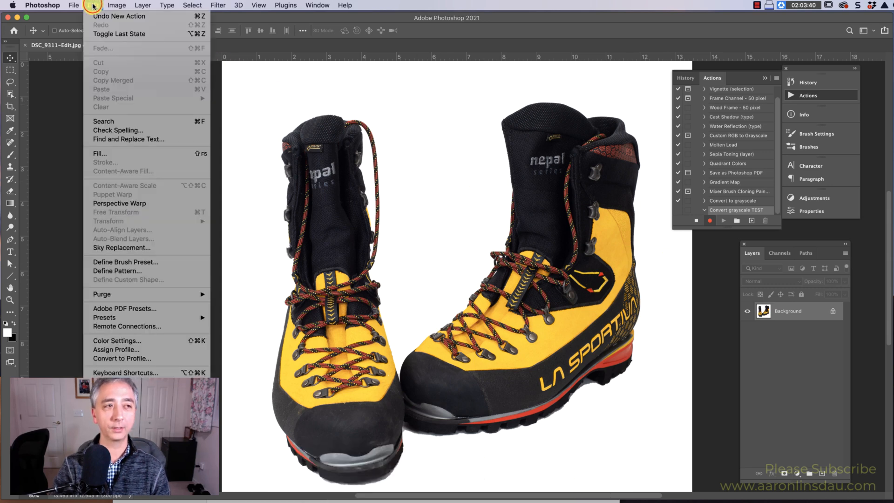
pyautogui.click(117, 6)
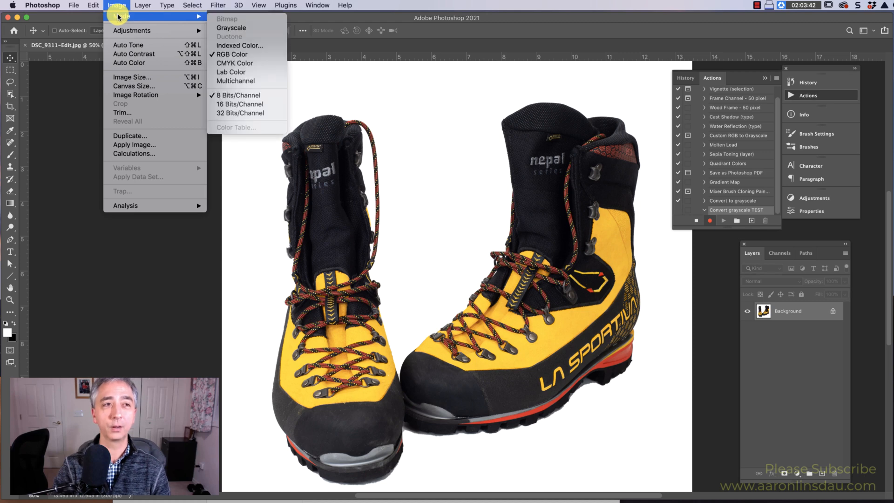
pyautogui.click(231, 27)
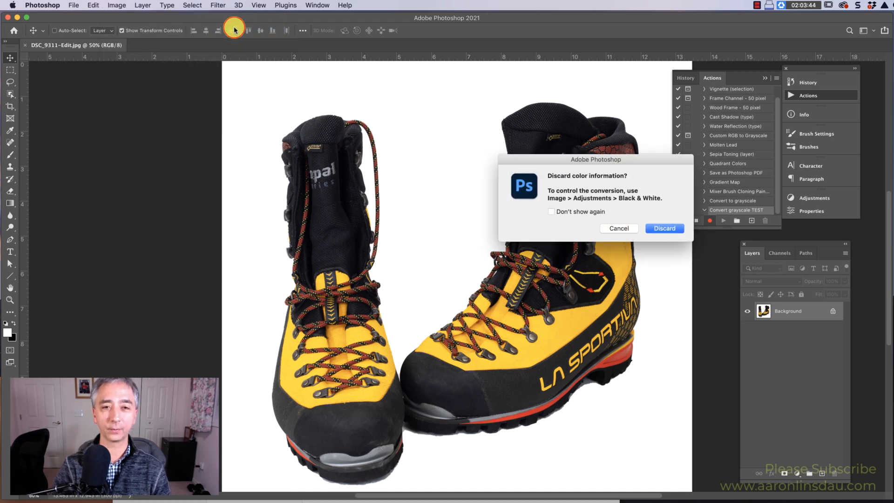
pyautogui.moveTo(639, 210)
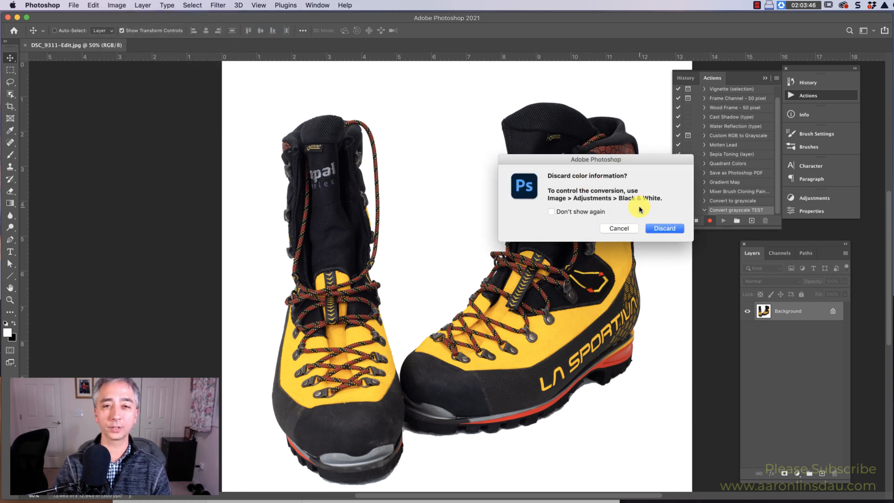
pyautogui.click(663, 228)
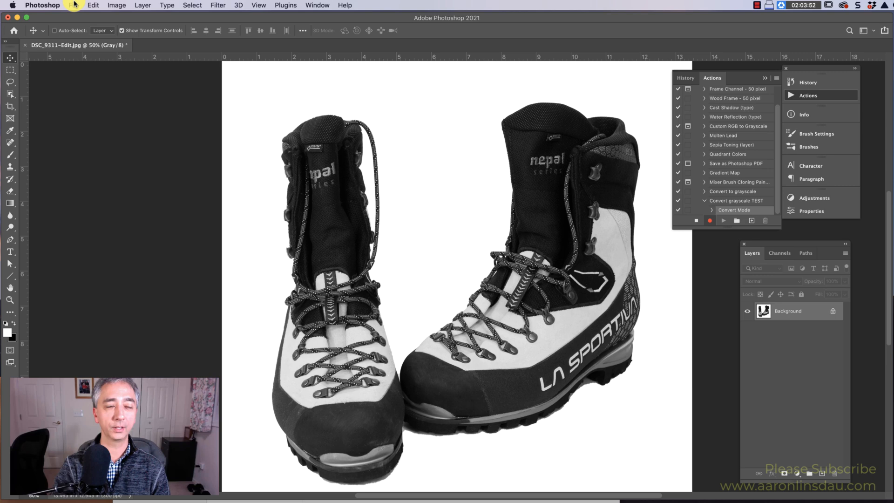
# Step: Save the grayscale photo as JPEG and close it, recording Save and Close steps
pyautogui.click(73, 5)
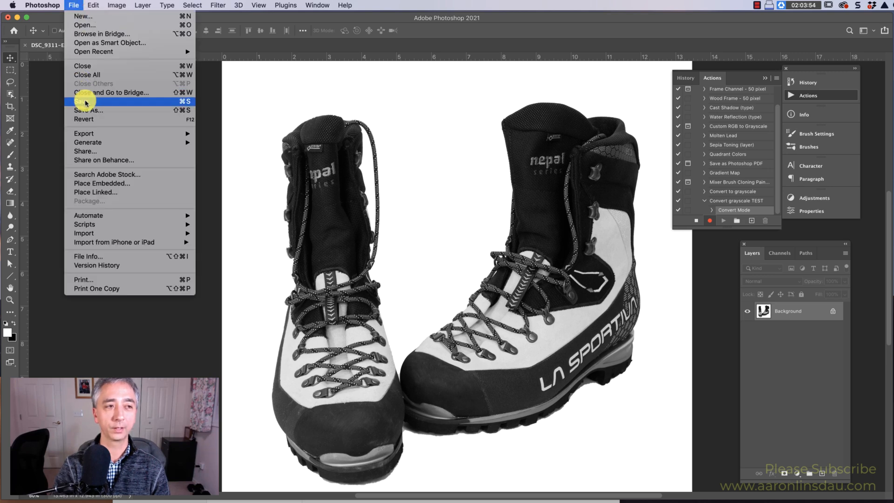
pyautogui.click(86, 101)
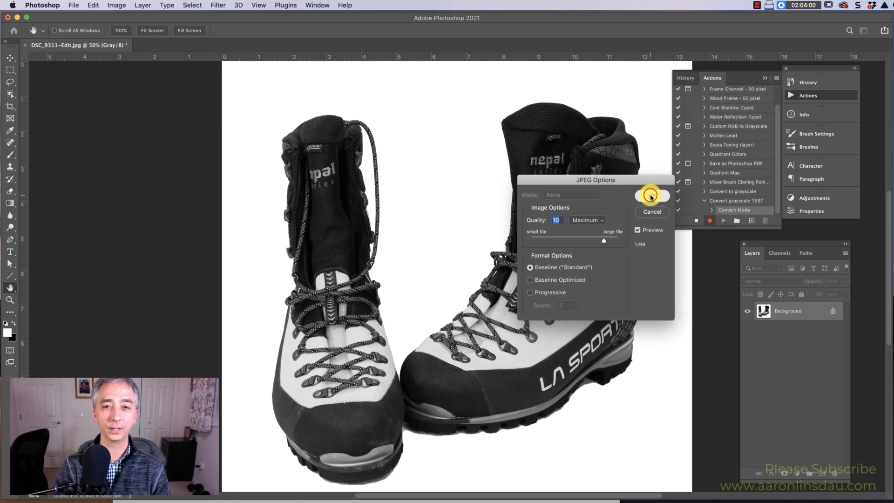
pyautogui.click(652, 196)
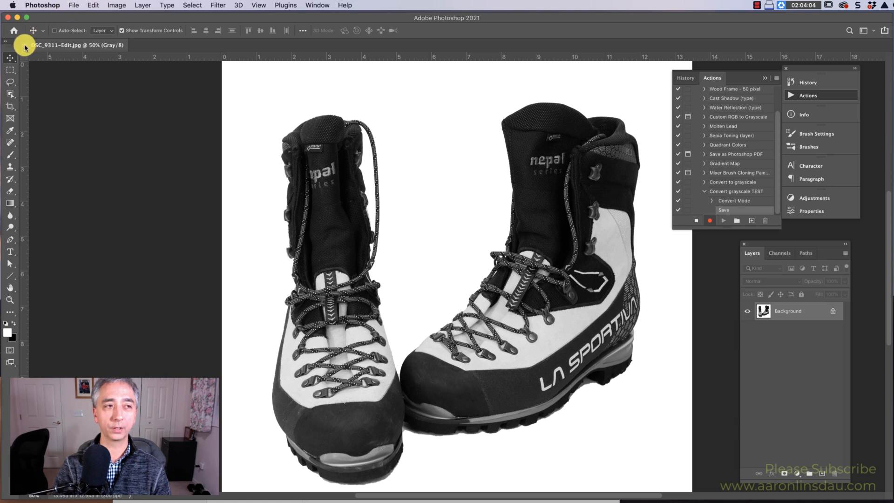
pyautogui.click(24, 46)
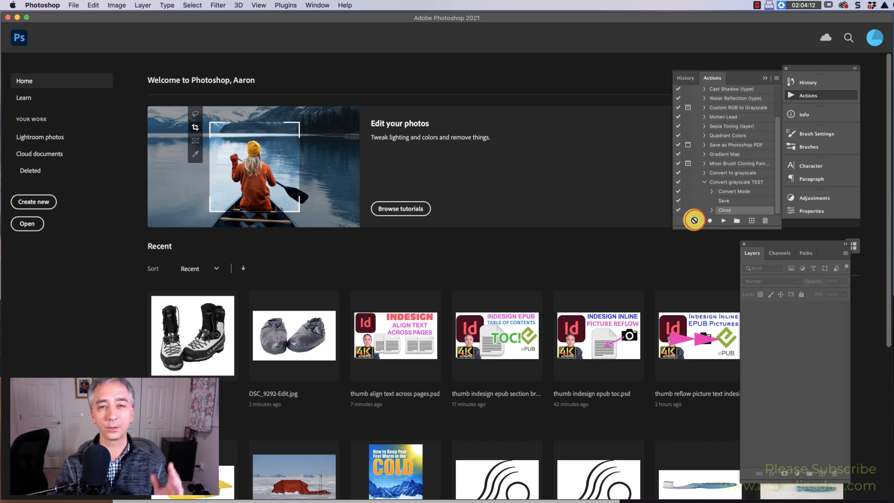
pyautogui.moveTo(694, 220)
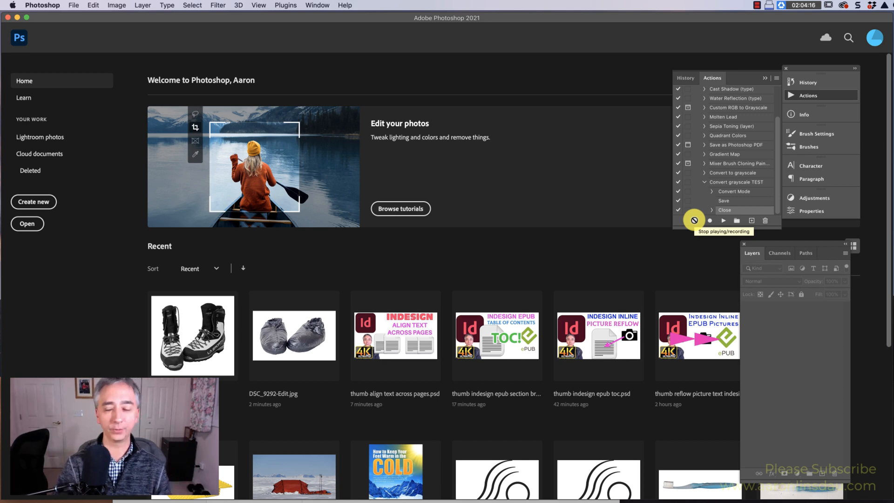
# Step: Stop recording the action and bring up the Create Droplet dialog
pyautogui.click(694, 221)
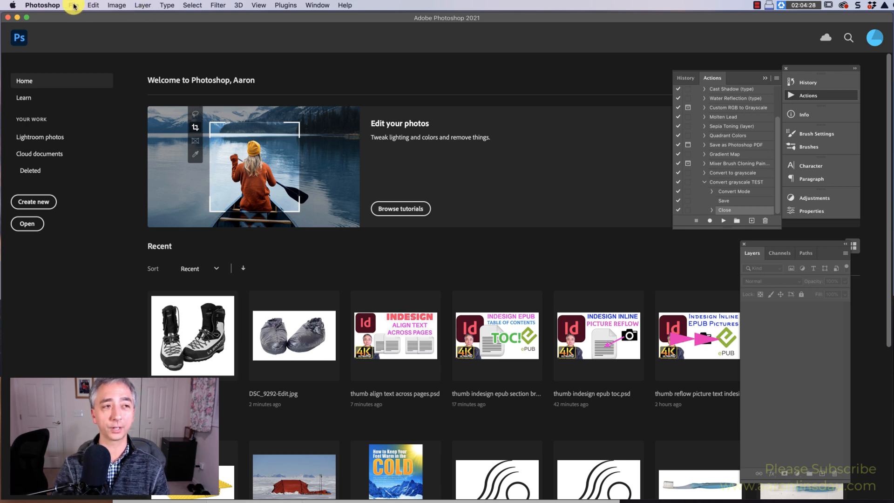
pyautogui.click(75, 6)
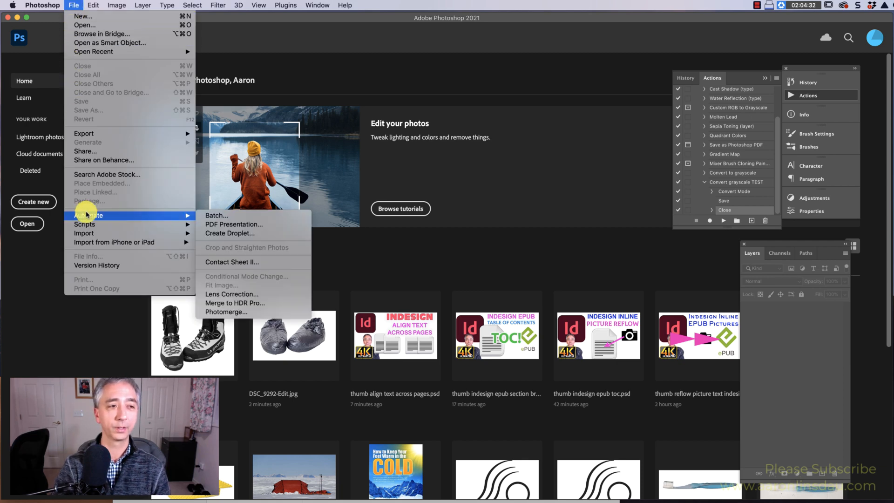
pyautogui.moveTo(229, 233)
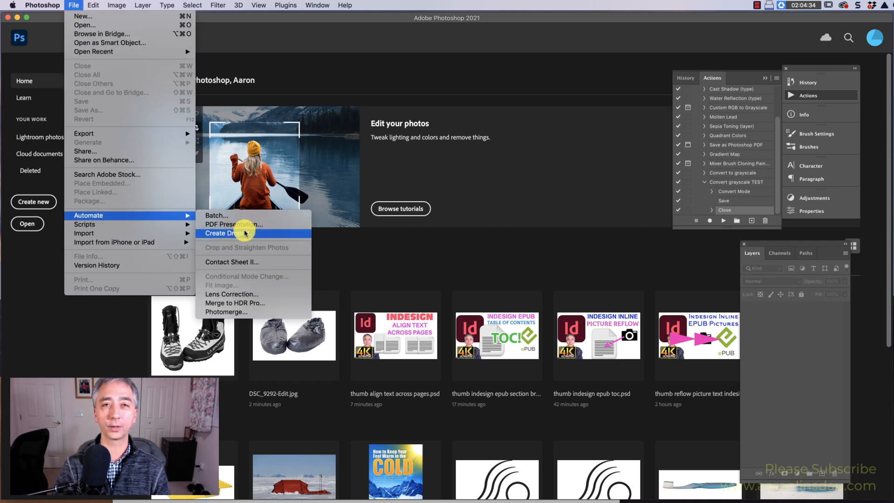
pyautogui.click(227, 233)
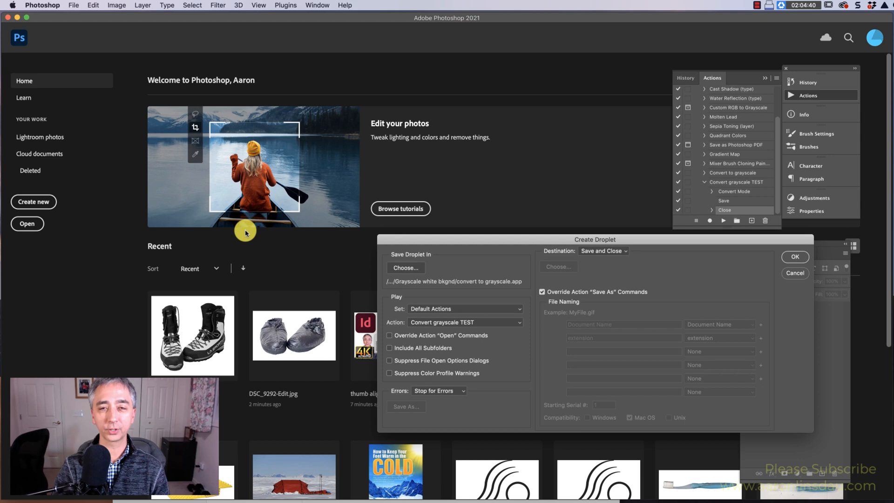
pyautogui.moveTo(365, 283)
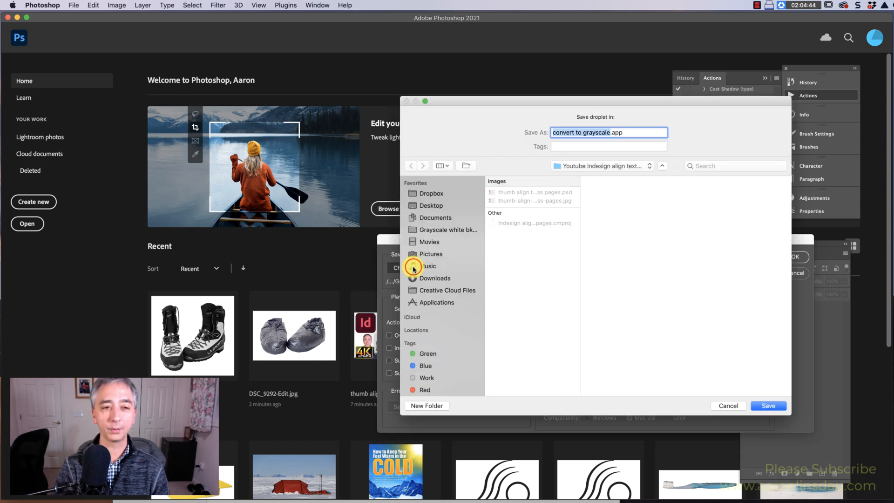
# Step: Set the droplet to save as convert to grayscale.app in the Grayscale white bkgnd folder
pyautogui.click(448, 229)
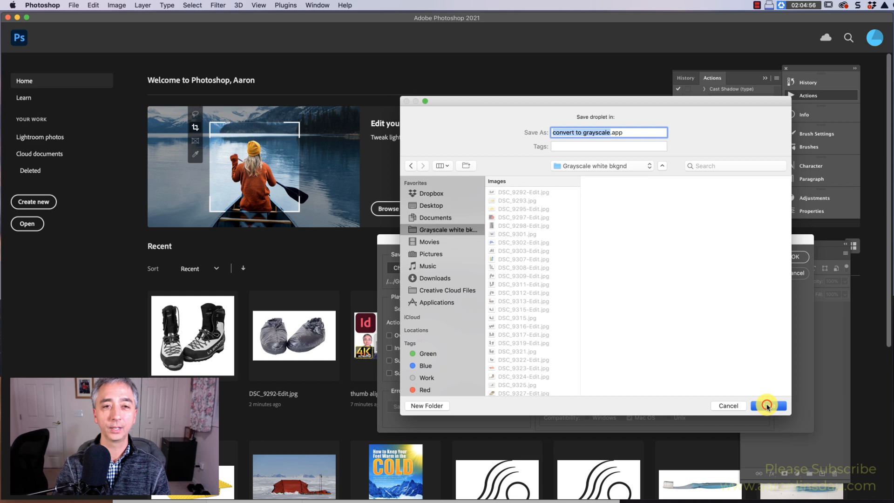
pyautogui.click(767, 405)
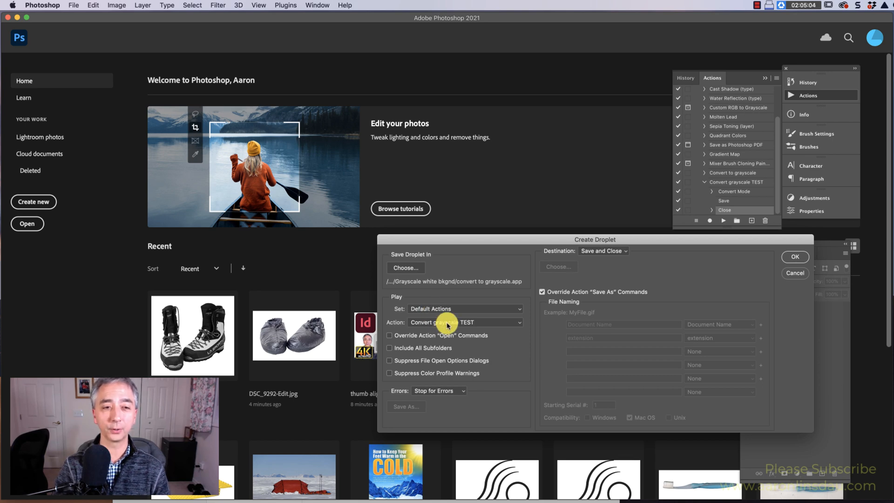
# Step: Choose Convert grayscale TEST with Override 'Save As' checked and create the droplet
pyautogui.click(462, 322)
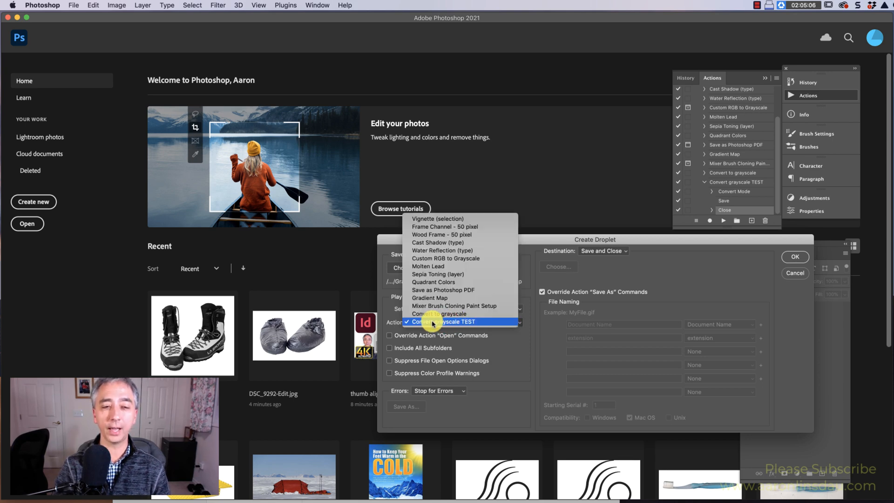
pyautogui.click(445, 321)
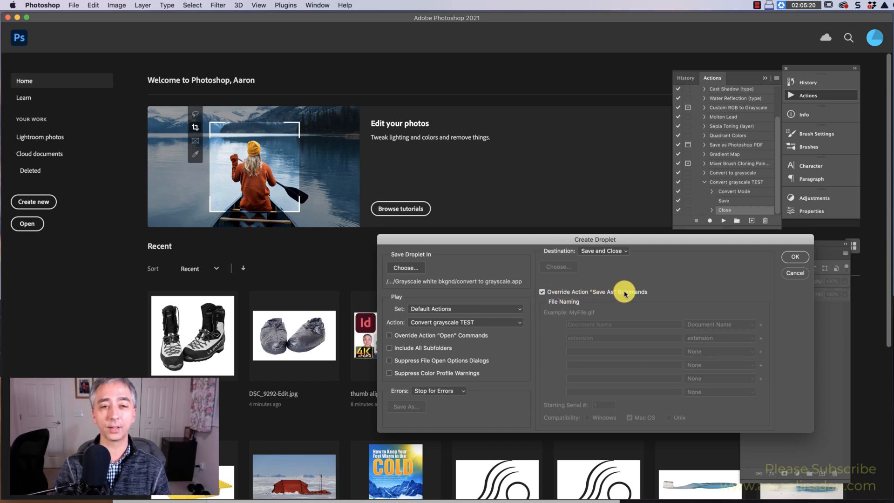
pyautogui.click(794, 273)
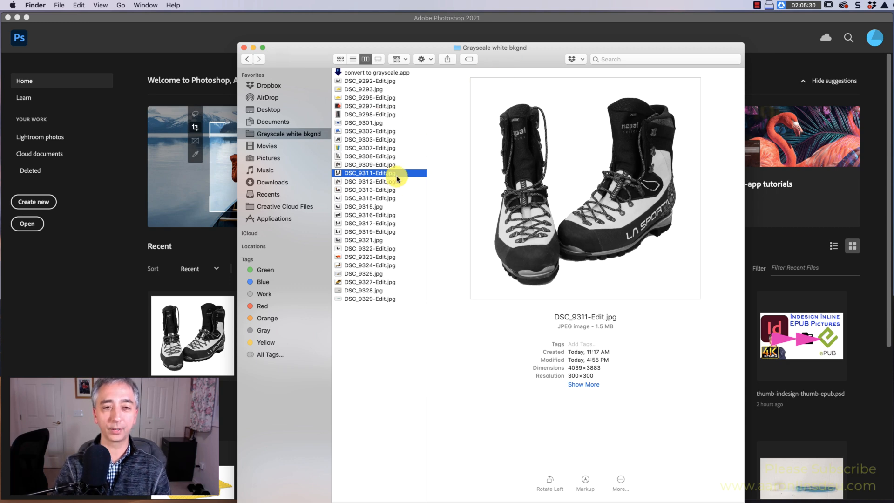
pyautogui.click(370, 165)
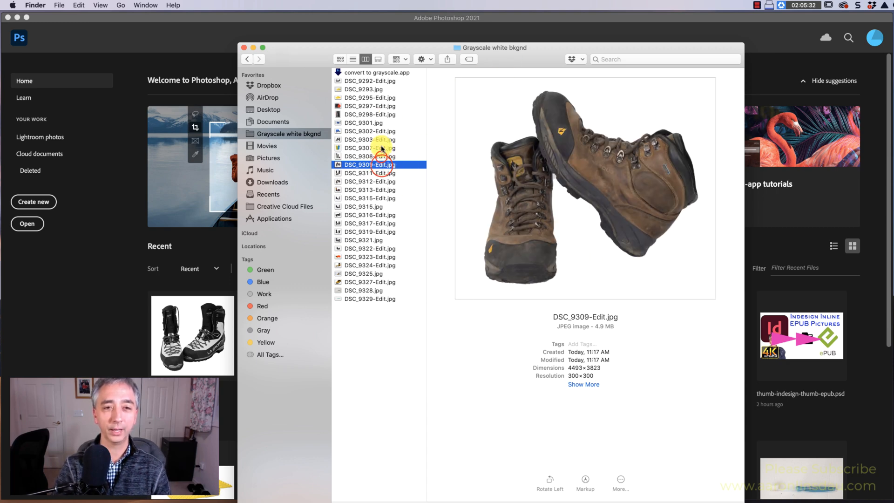
pyautogui.click(363, 123)
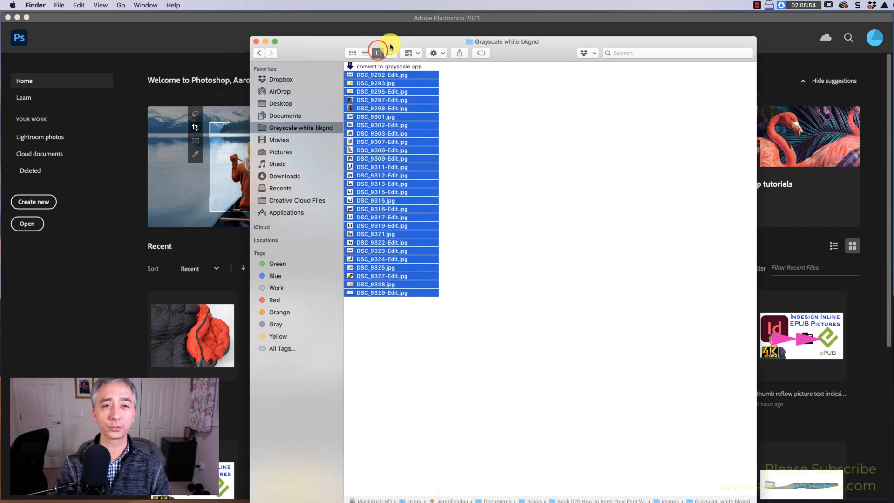
# Step: Drop all the folder's photos onto convert to grayscale.app, preview results, and open DSC_9325.jpg
pyautogui.click(377, 52)
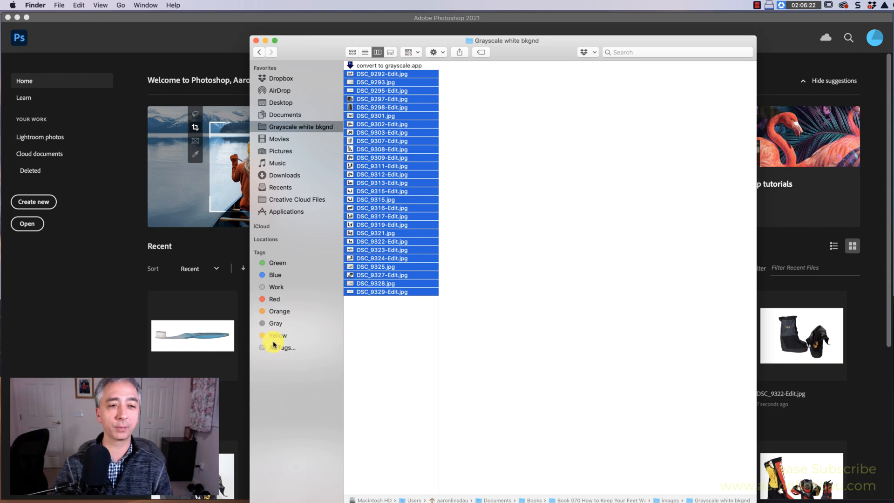
pyautogui.click(382, 291)
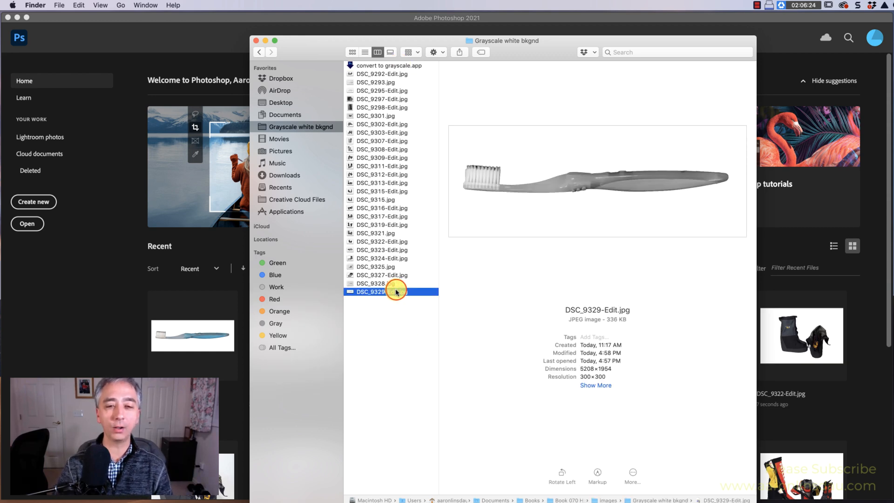
pyautogui.click(374, 267)
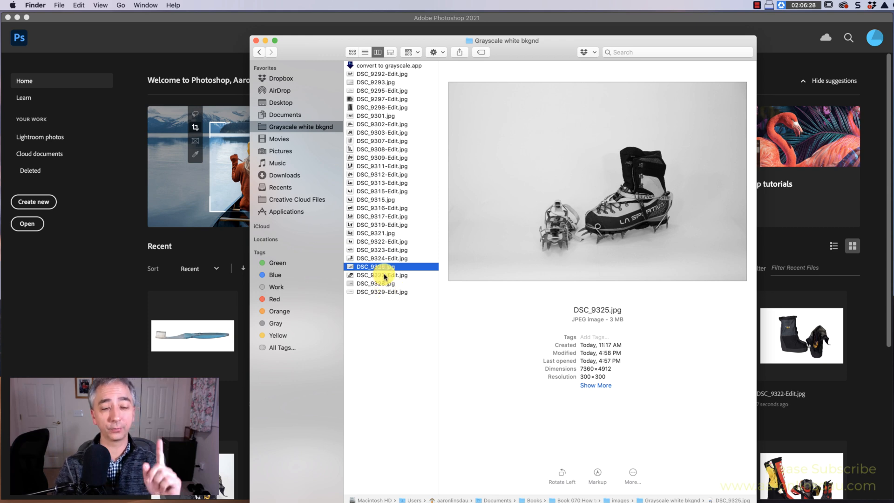
pyautogui.click(381, 266)
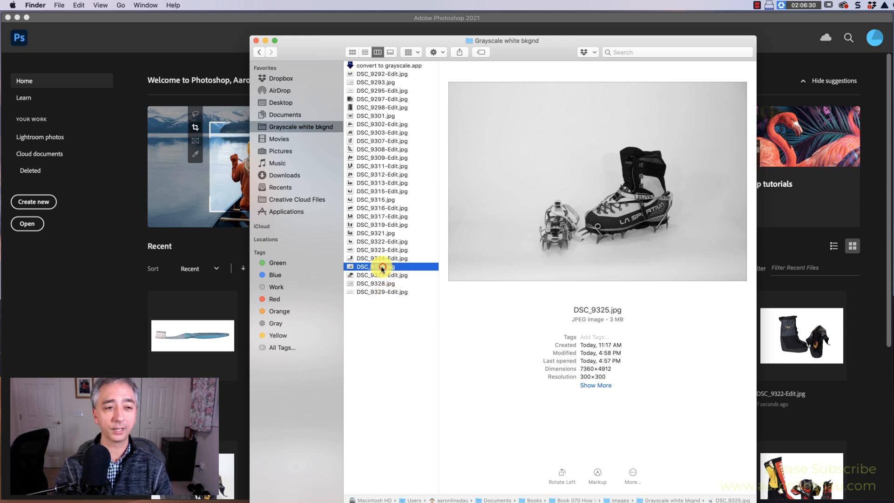
pyautogui.doubleClick(375, 266)
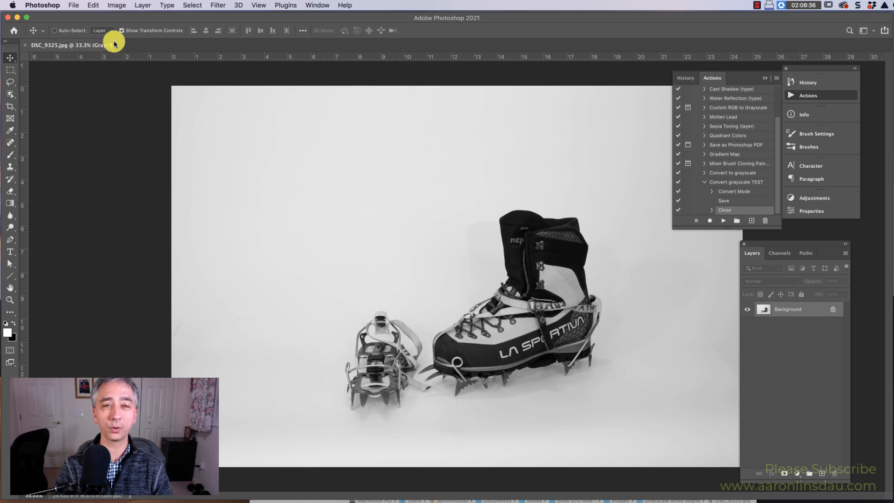
# Step: Check the colour mode of DSC_9325.jpg under Image > Mode
pyautogui.click(116, 6)
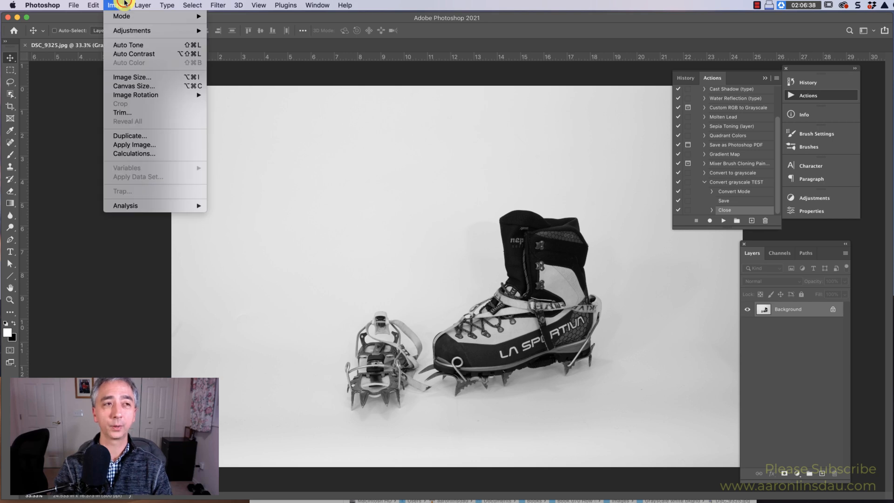